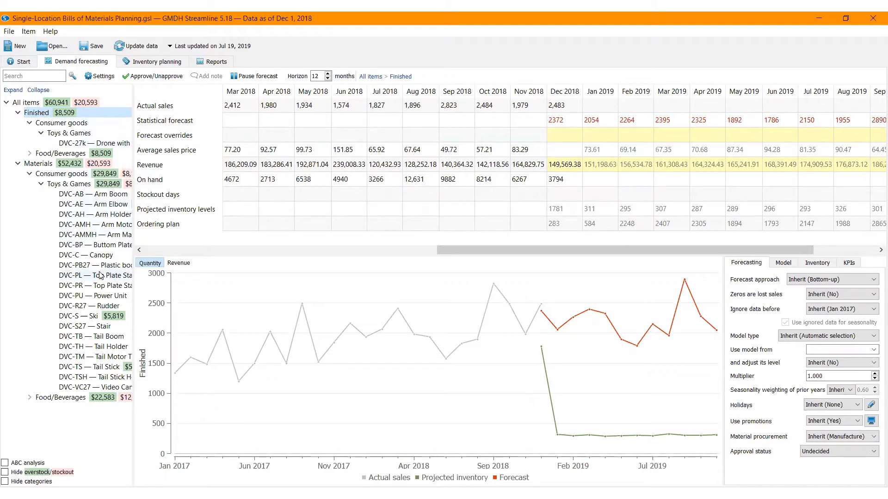
- View forecast data for DVC-PL, DVC-BP and then the DVC-27k drone item
click(95, 276)
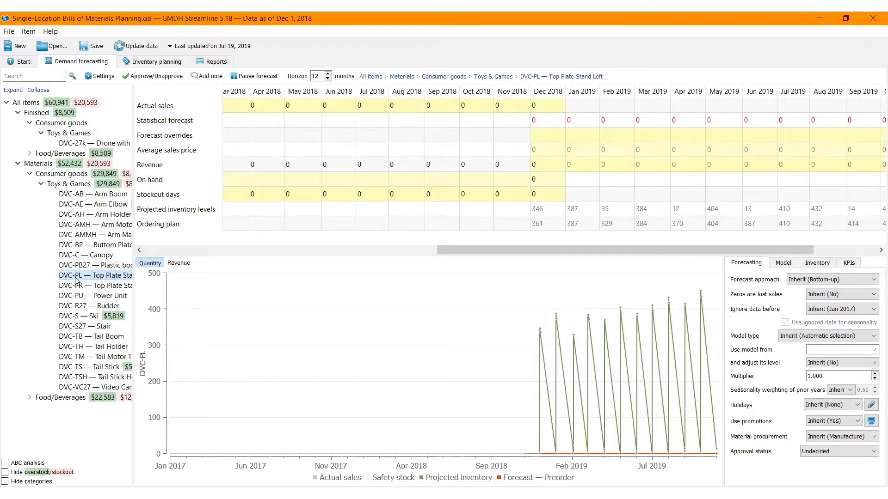
click(94, 244)
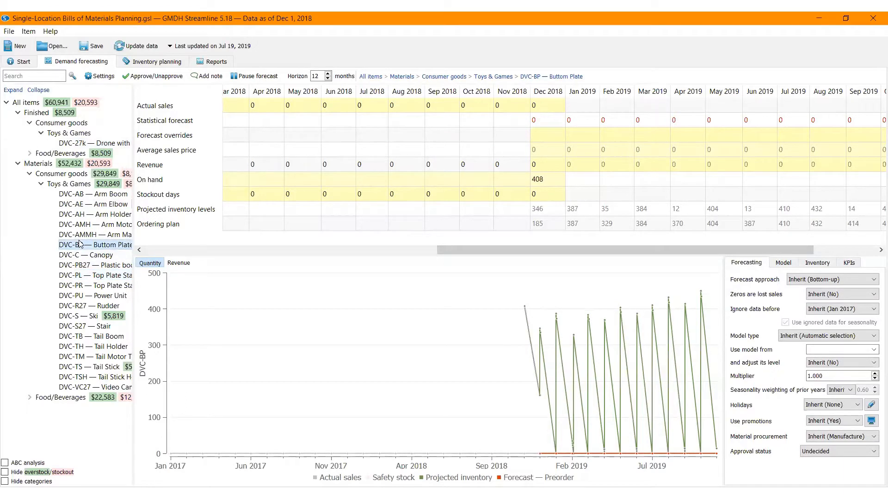
click(94, 142)
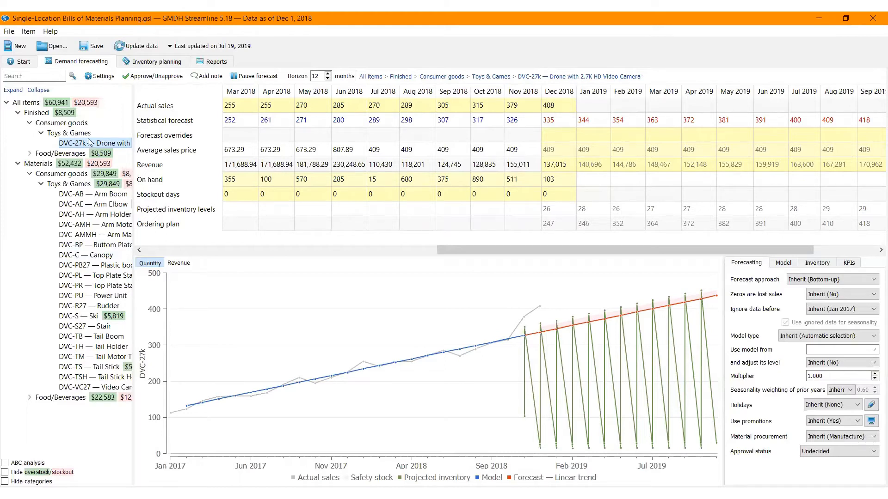
click(28, 32)
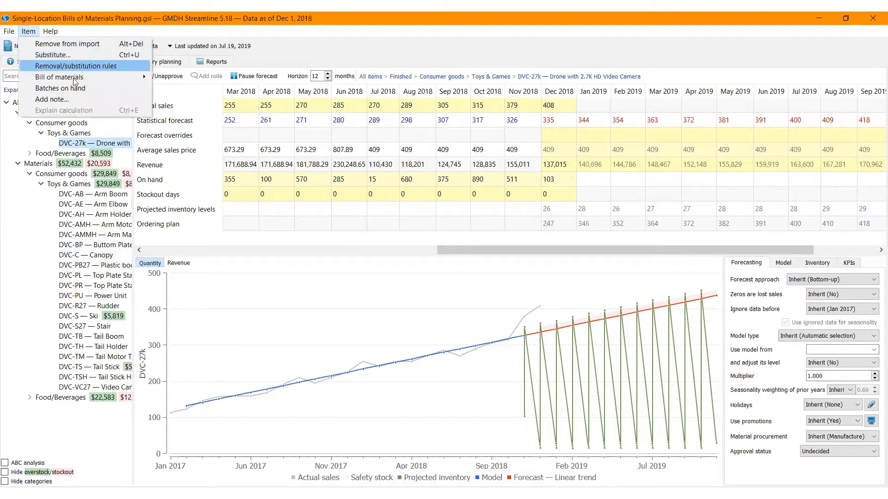
mouse_move(59, 77)
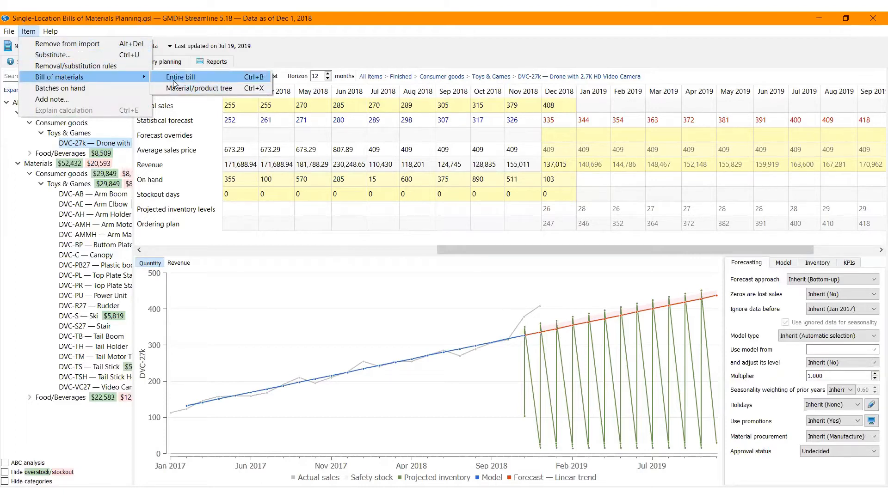
click(178, 77)
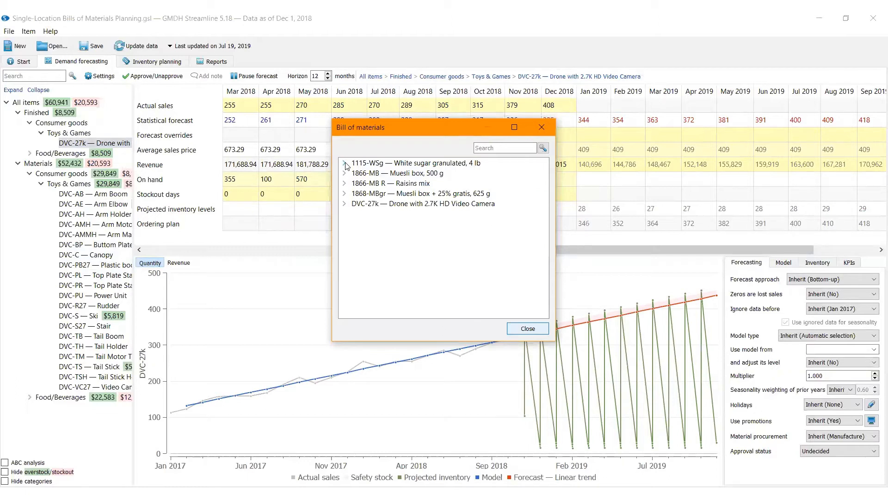
click(344, 163)
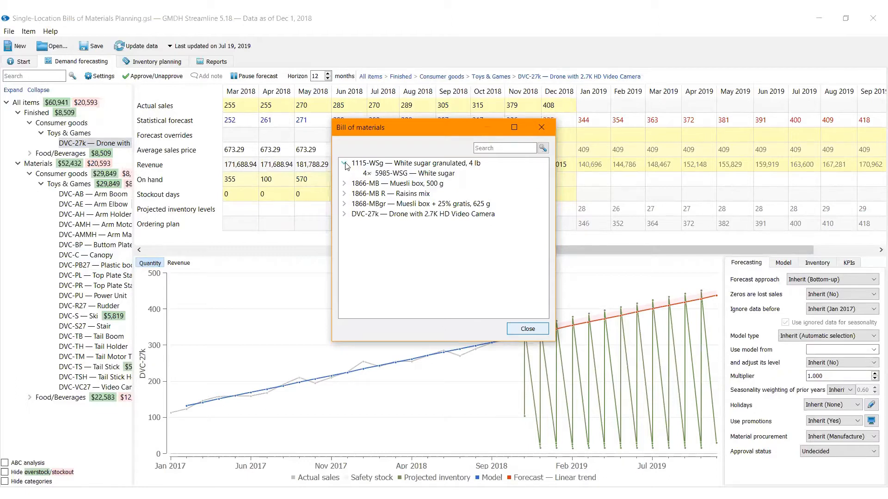
click(419, 162)
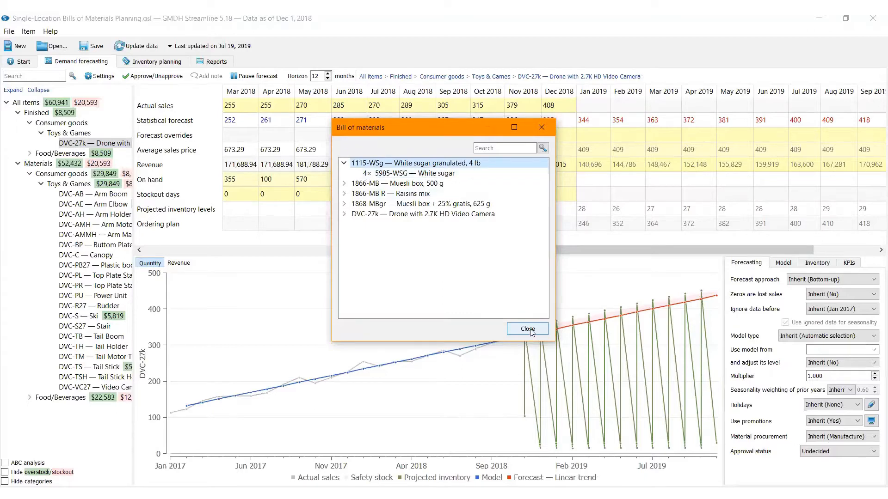
click(526, 330)
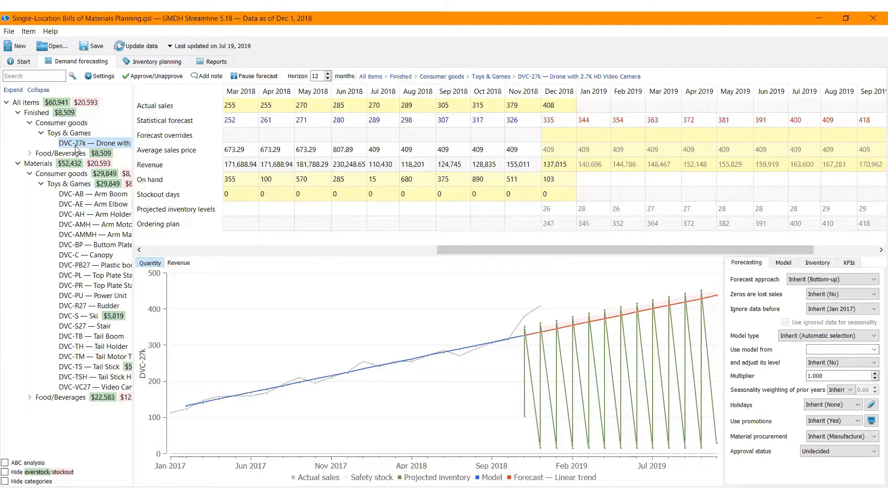
mouse_move(61, 55)
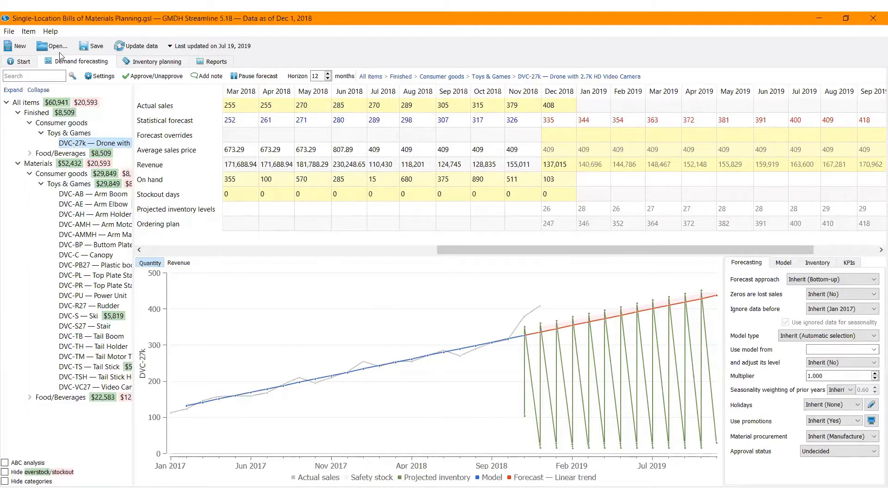
- Review the 1866-MB Muesli box material/product tree from the Item menu, then close it
click(28, 32)
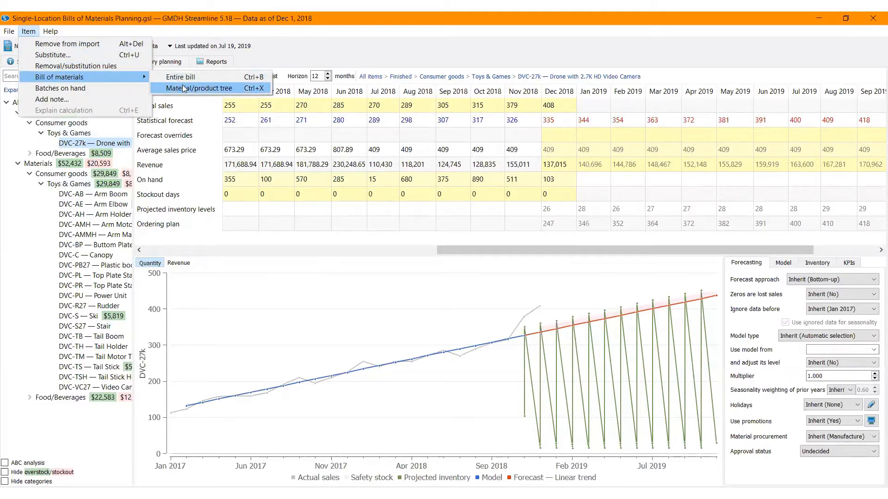
click(199, 88)
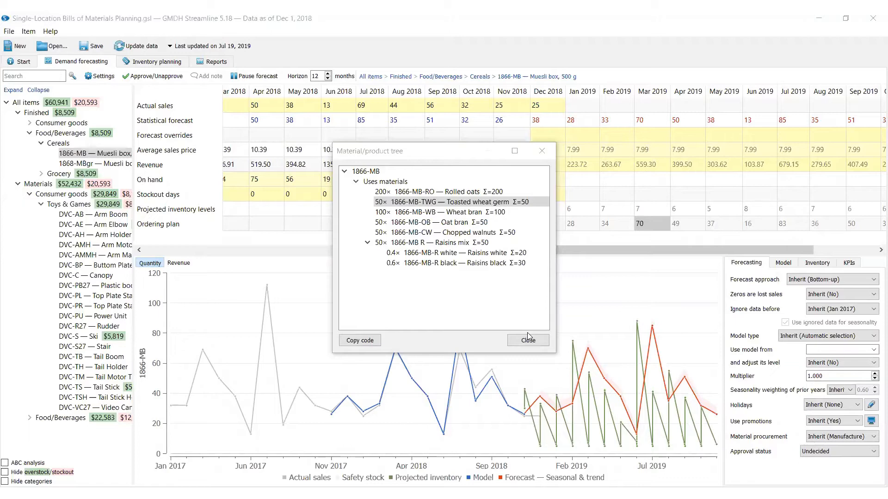
mouse_move(564, 352)
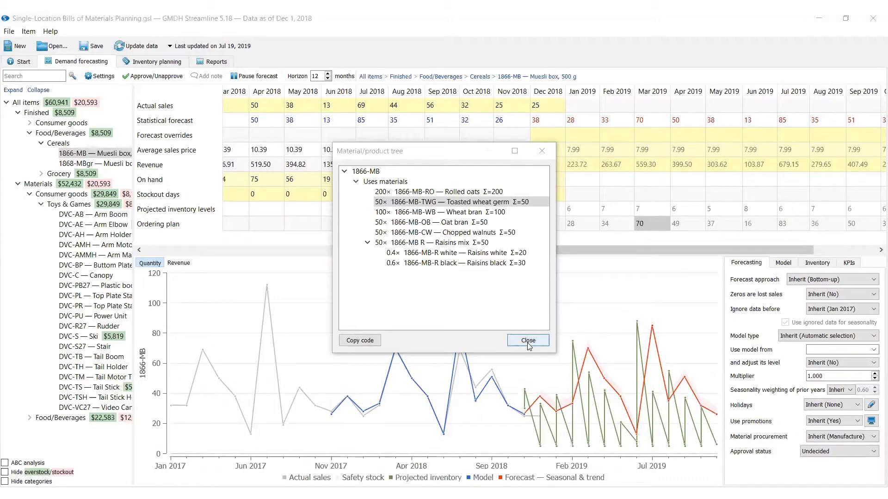
click(527, 341)
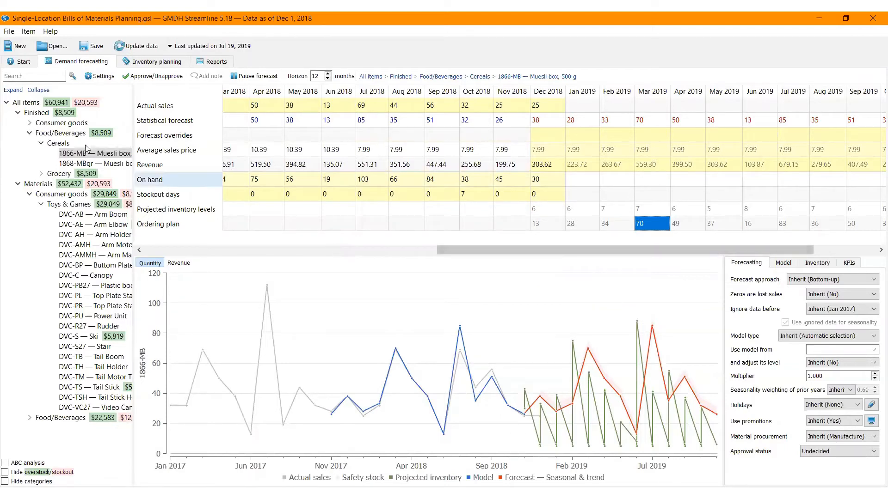
- Show the Muesli box, 500 g forecast, glance at inventory planning and return to demand forecasting
click(95, 152)
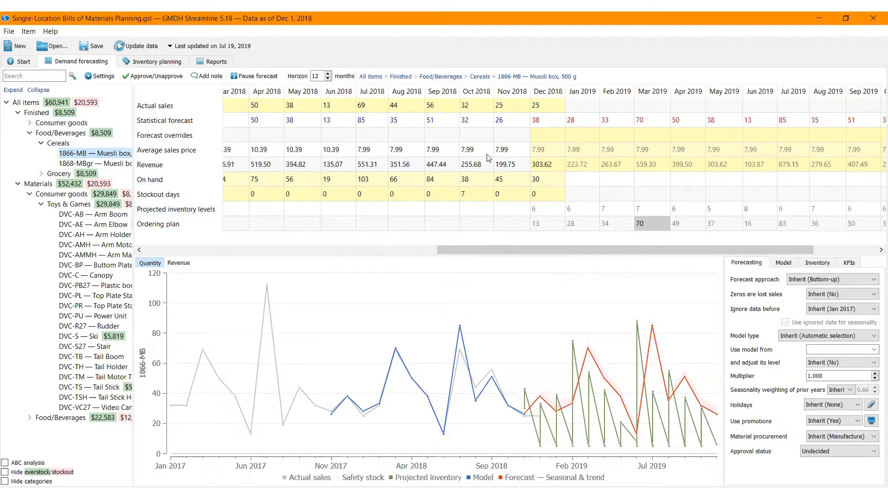
mouse_move(696, 309)
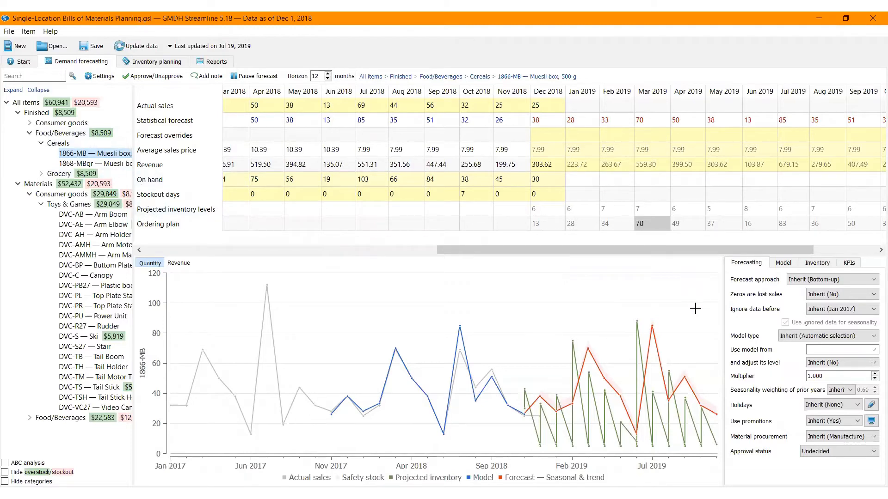
mouse_move(317, 141)
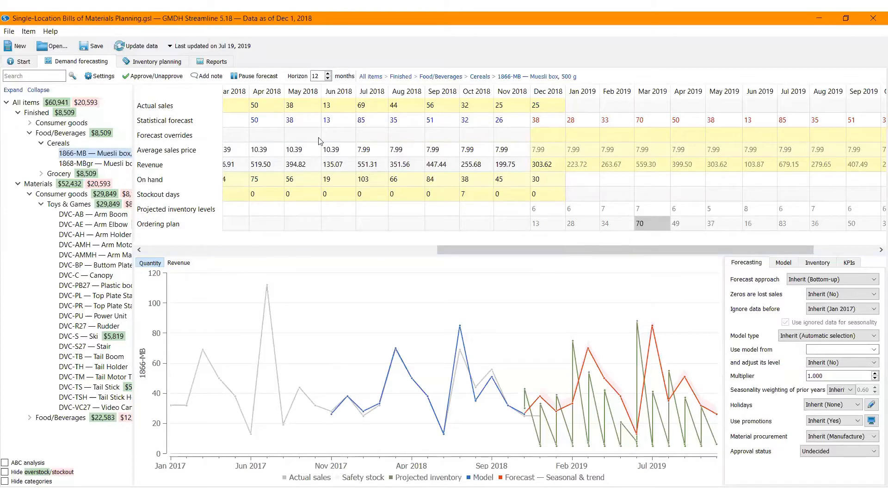
click(152, 61)
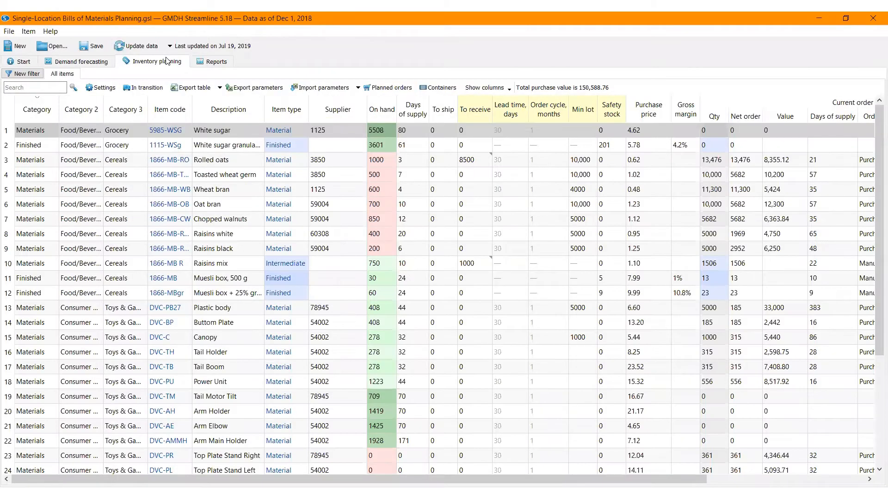
mouse_move(516, 37)
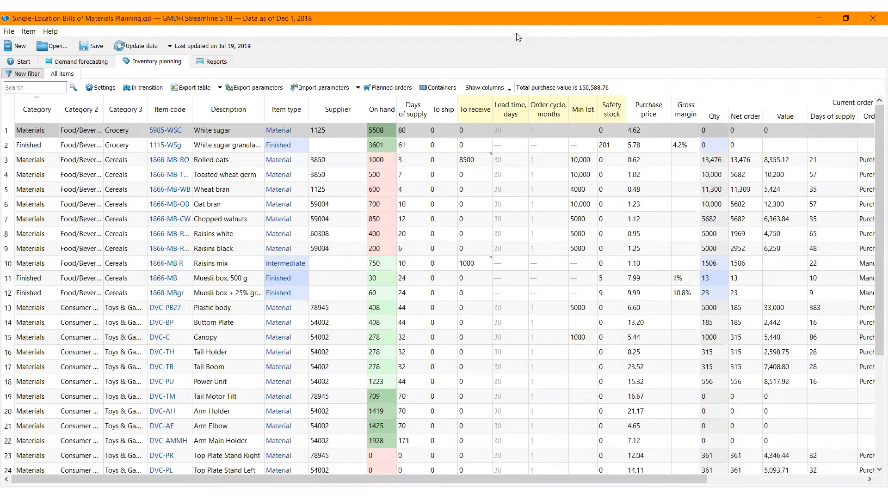
click(82, 61)
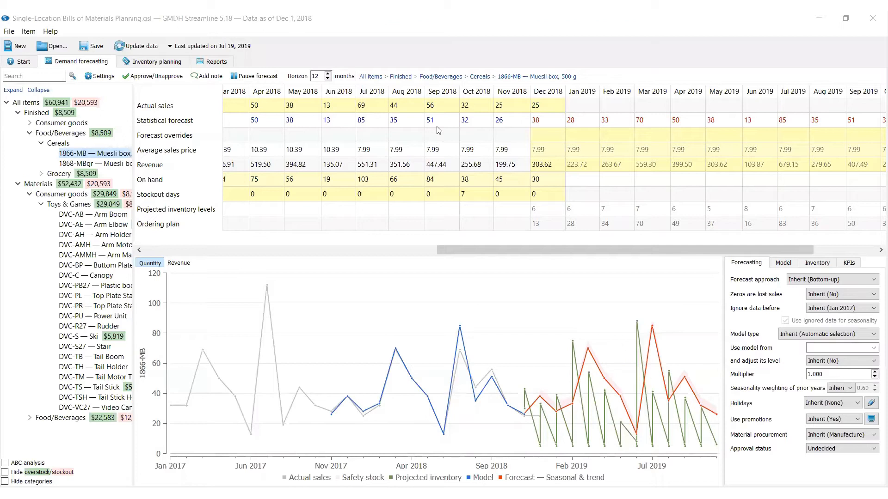
mouse_move(95, 63)
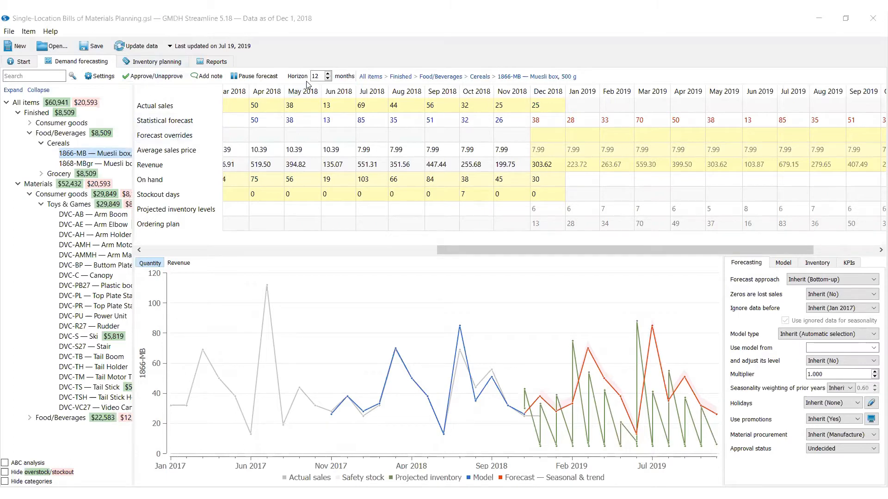
mouse_move(330, 85)
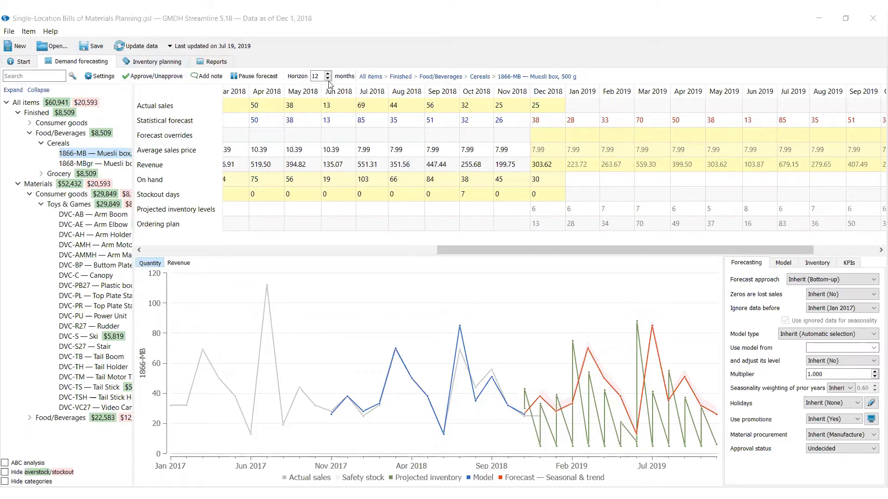
mouse_move(598, 196)
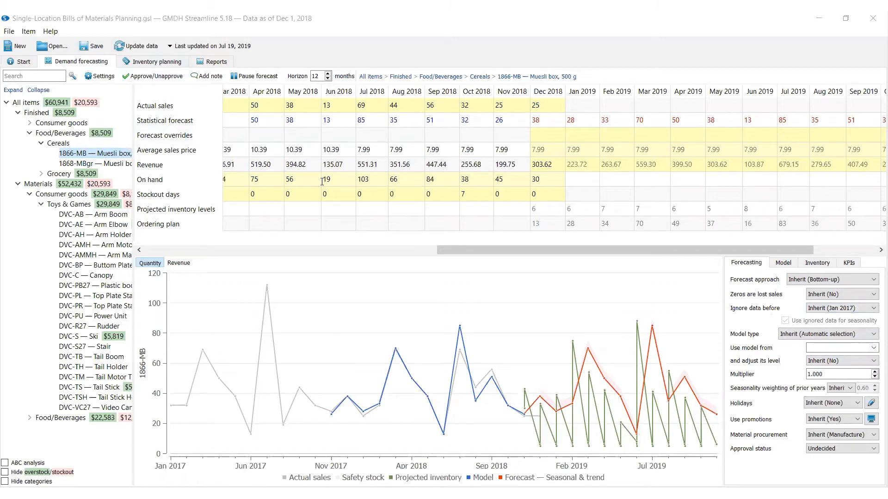
- Approve the Muesli box, 500 g forecast and show the inventory planning table
click(156, 75)
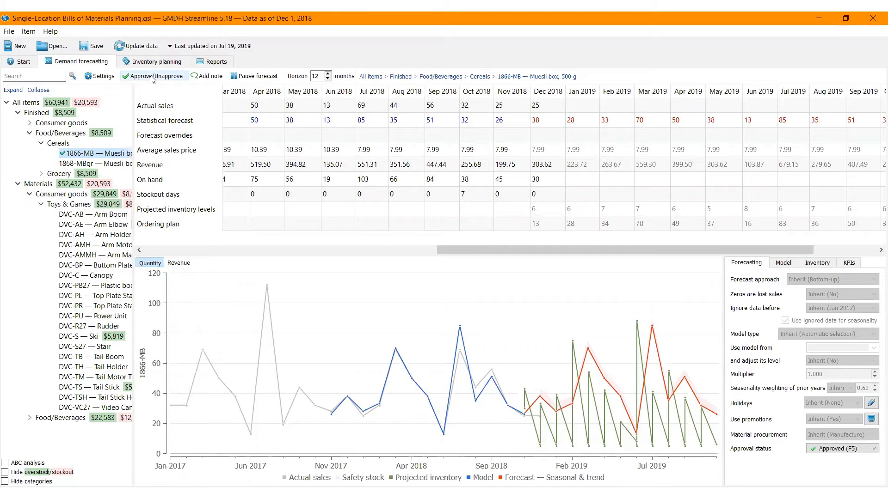
click(152, 61)
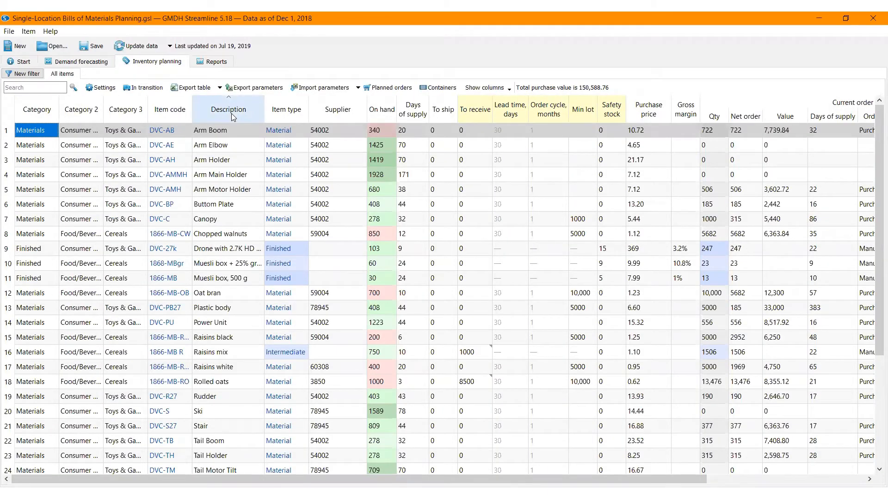
- Sort the planning table by Item type so Finished items come first, then show Reports
scroll(right, 3)
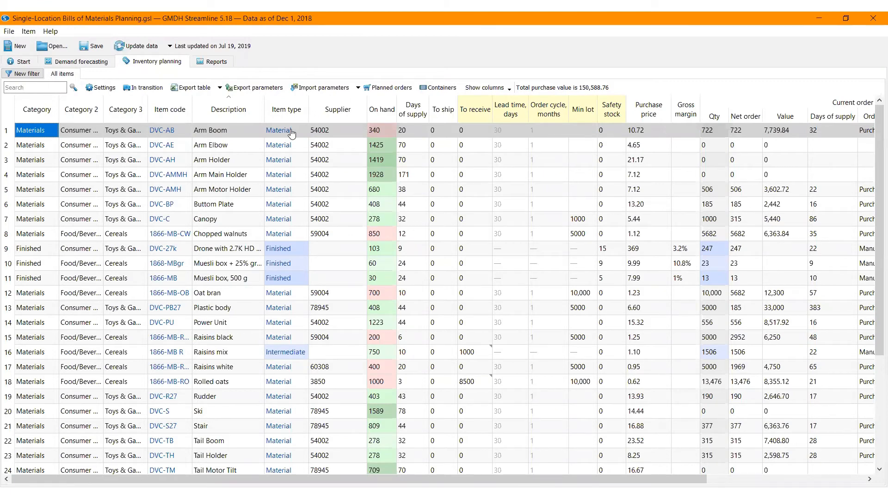
mouse_move(287, 109)
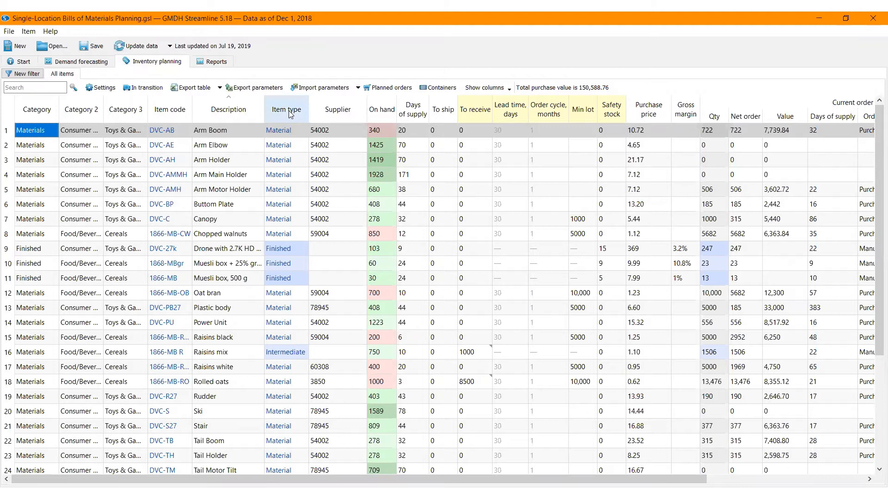
click(286, 109)
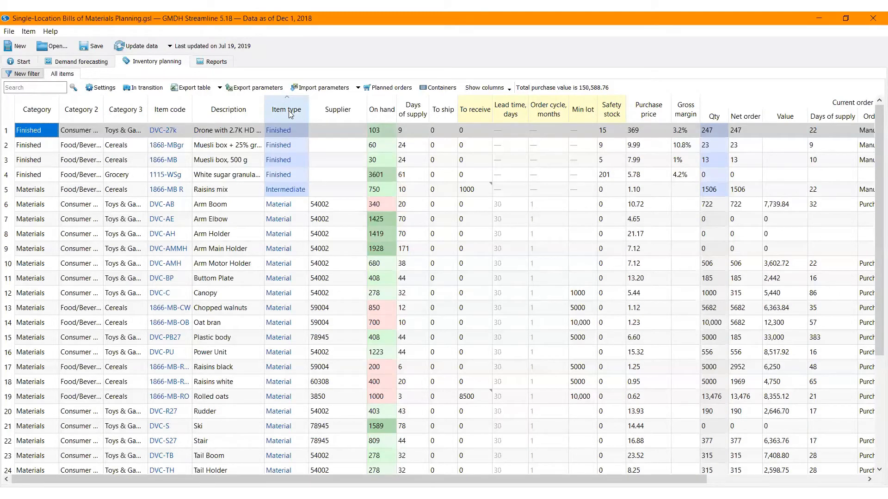
mouse_move(291, 111)
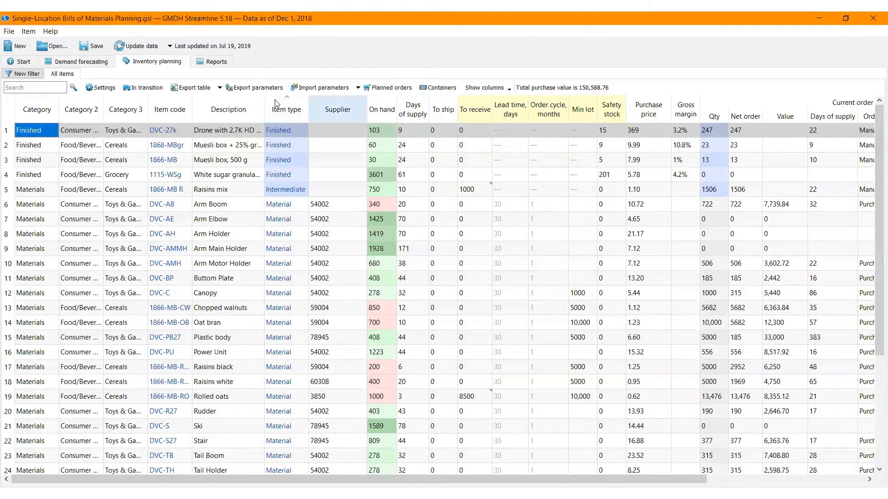
click(215, 61)
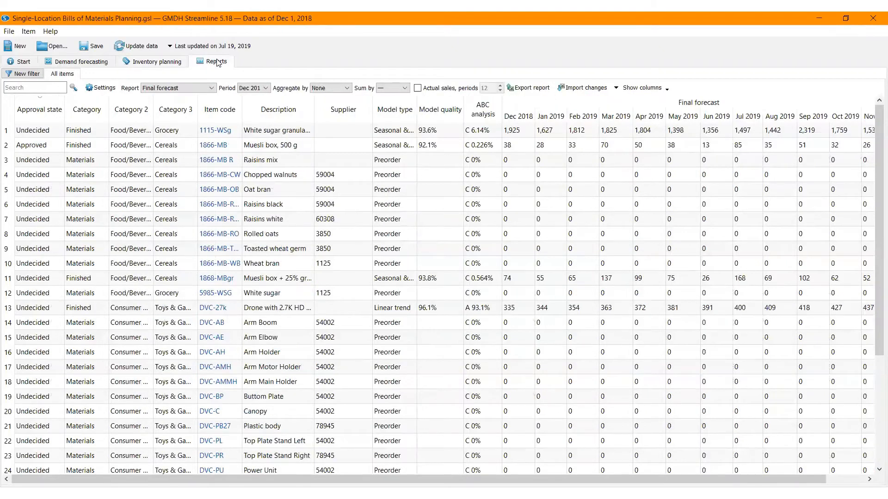
- Show the Ordering plan report quantities, then return to the inventory planning table
click(178, 88)
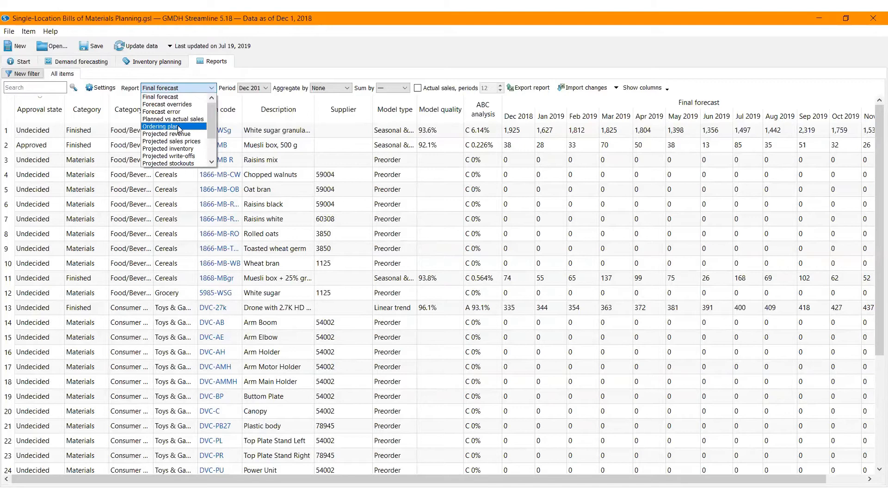
click(168, 127)
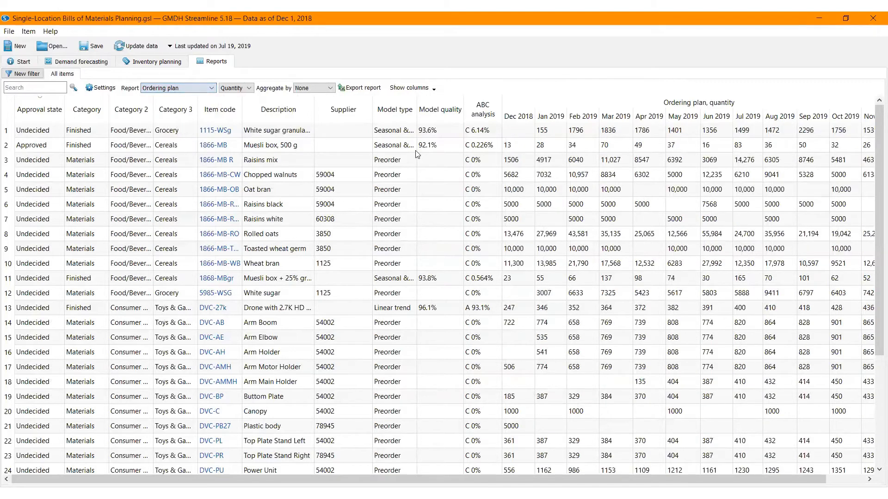
scroll(right, 3)
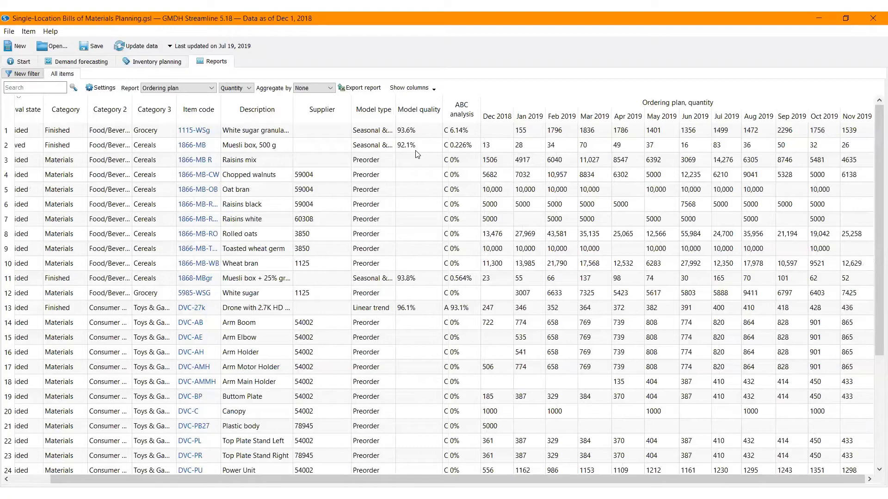
click(157, 61)
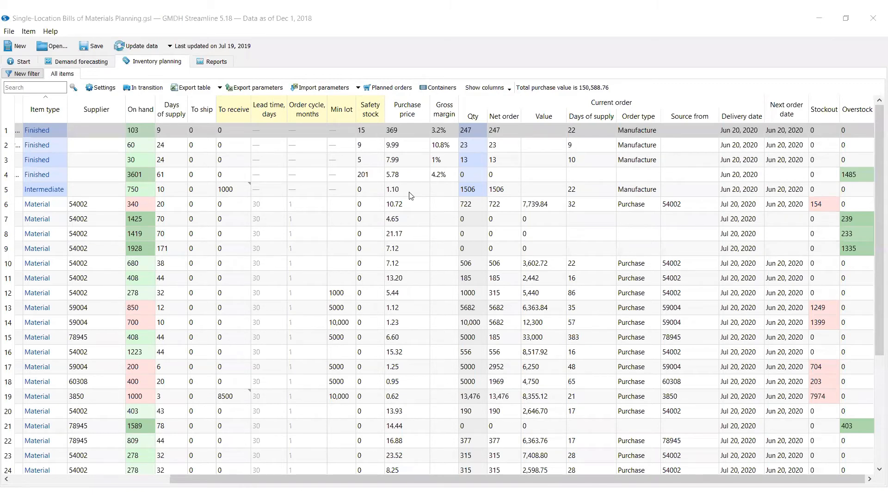
mouse_move(486, 88)
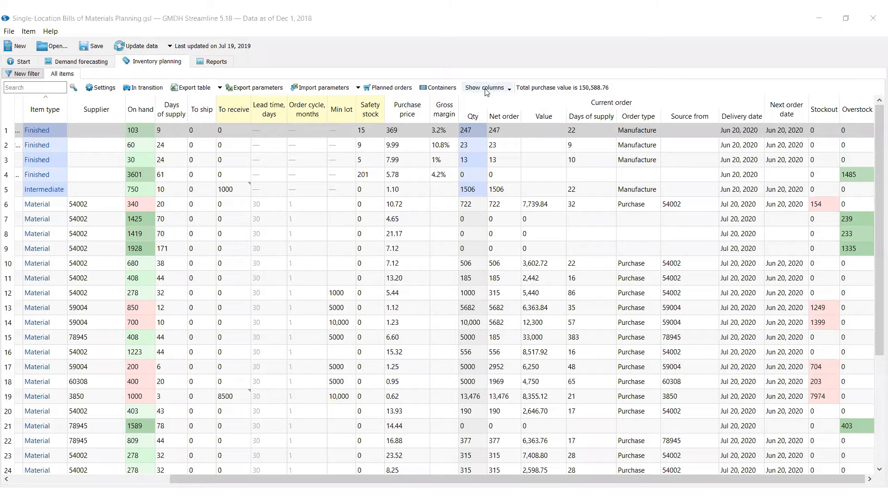
- Show the column chooser and review the Replenishment parameters columns
click(484, 88)
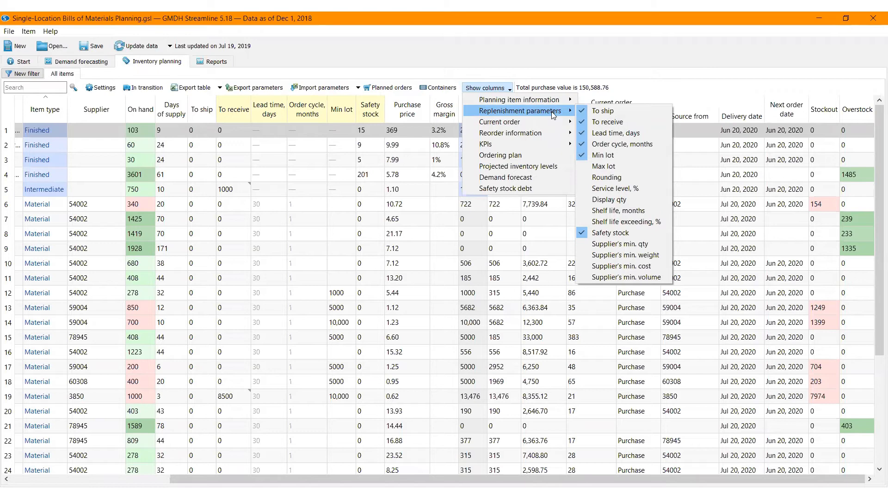
mouse_move(602, 110)
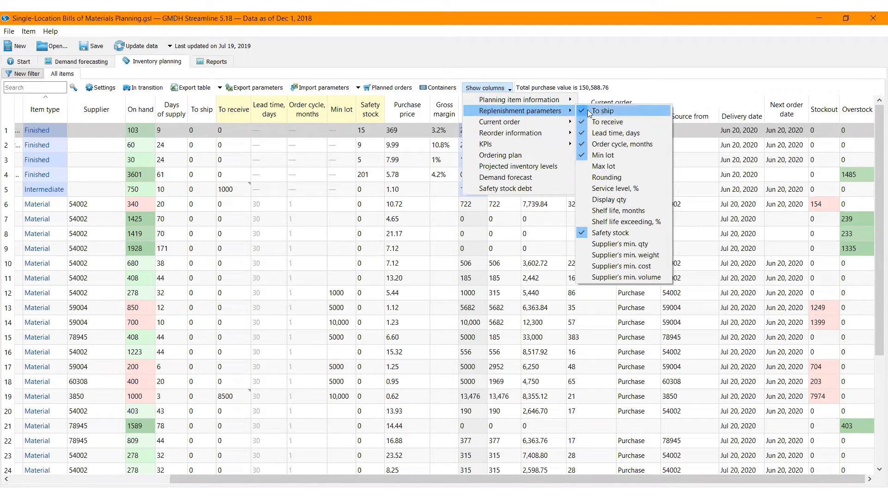
mouse_move(607, 122)
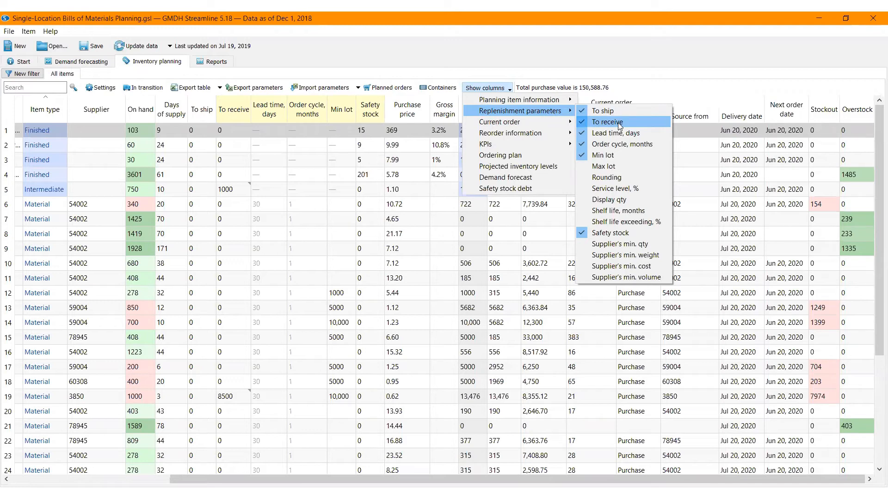
mouse_move(623, 188)
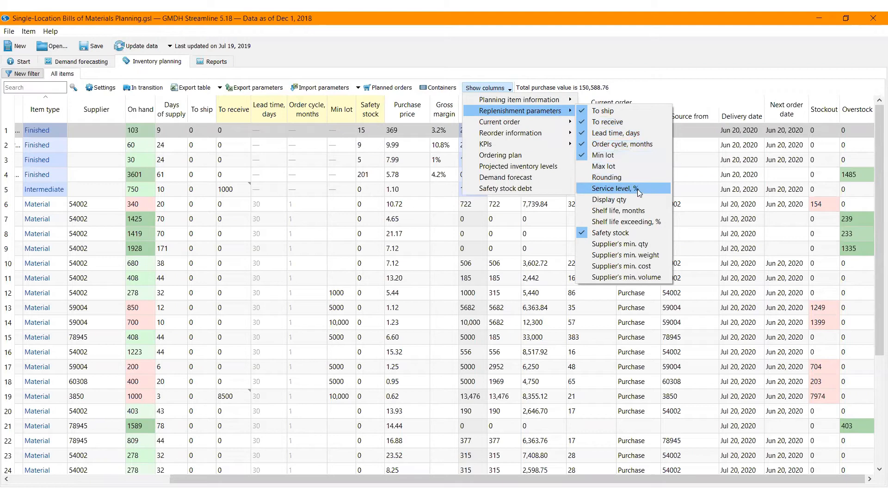
mouse_move(610, 199)
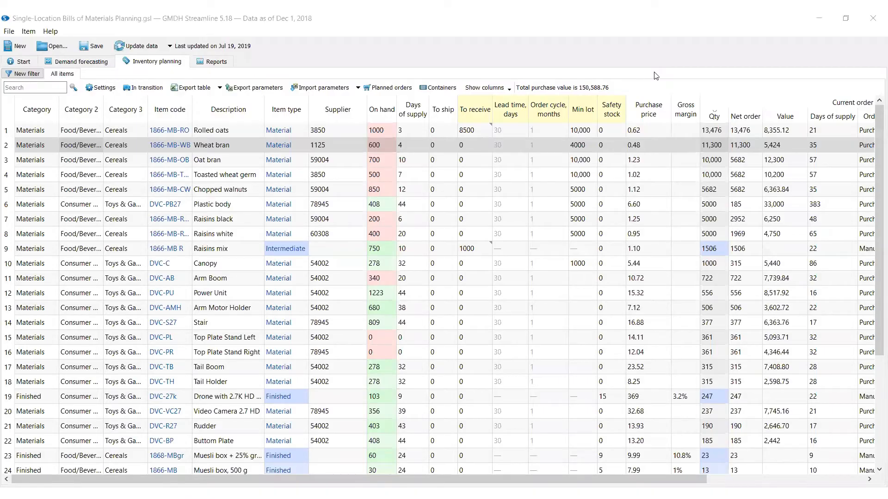
mouse_move(288, 161)
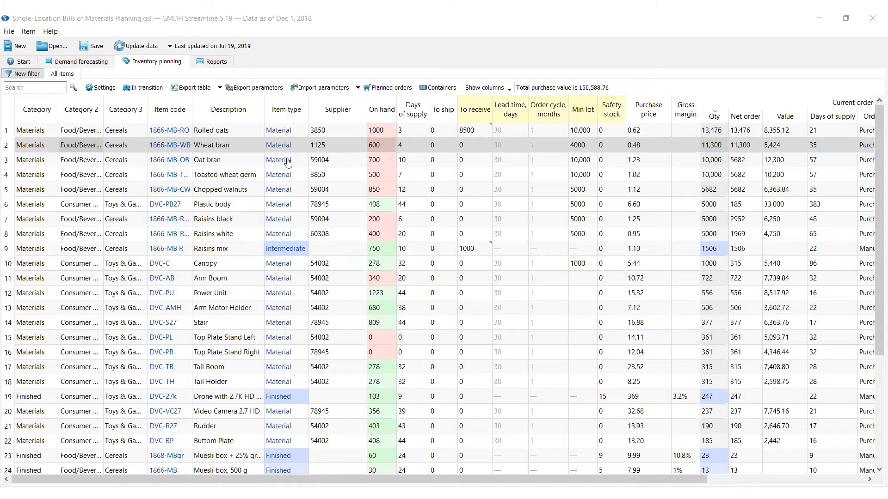
mouse_move(167, 170)
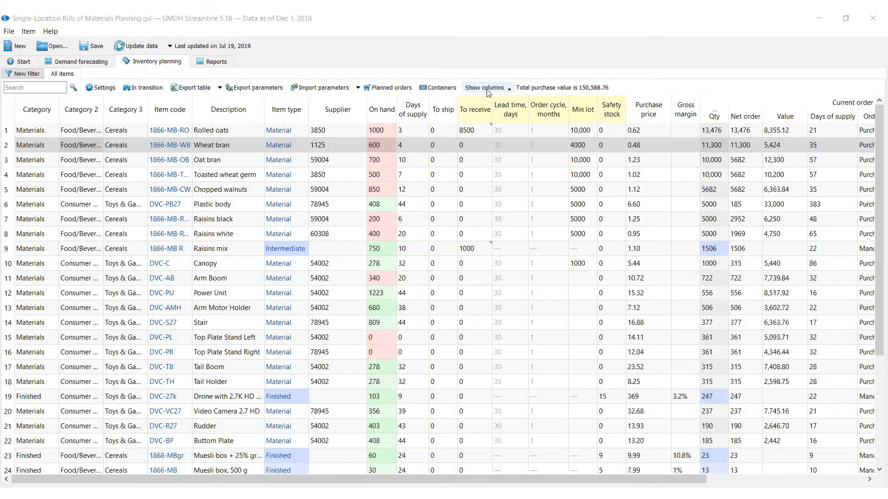
mouse_move(191, 88)
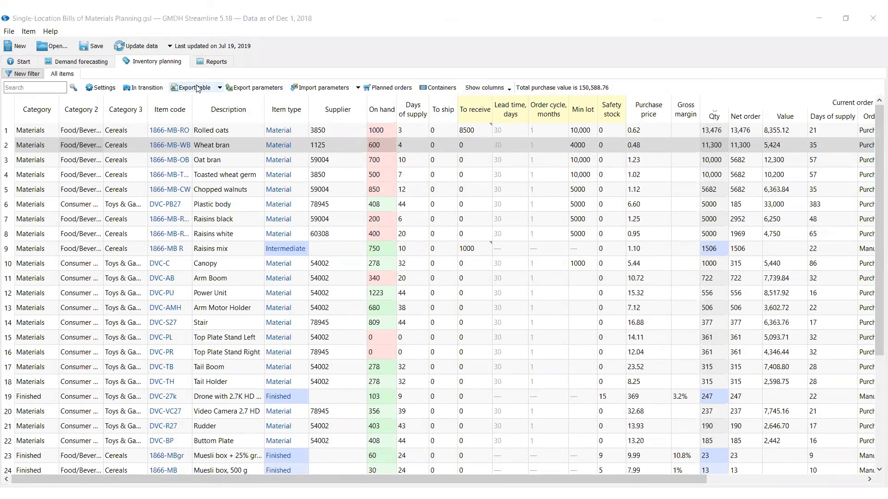
- Export the inventory planning table to an Excel workbook
click(191, 87)
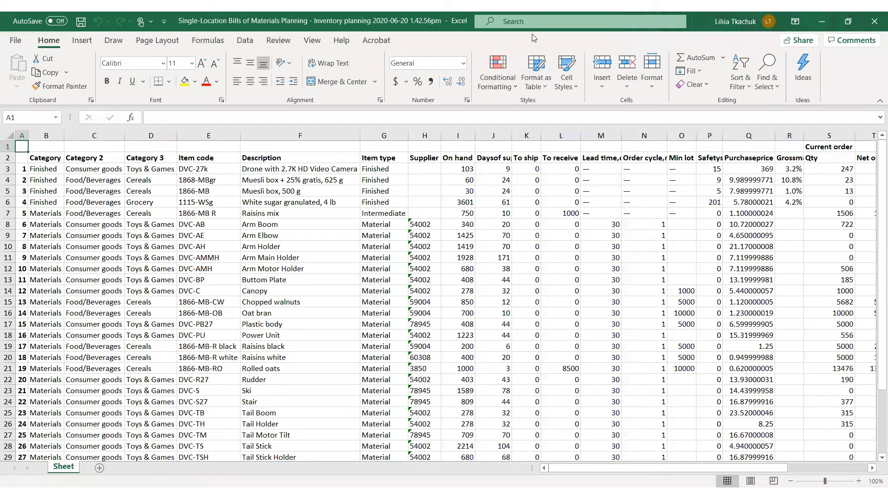